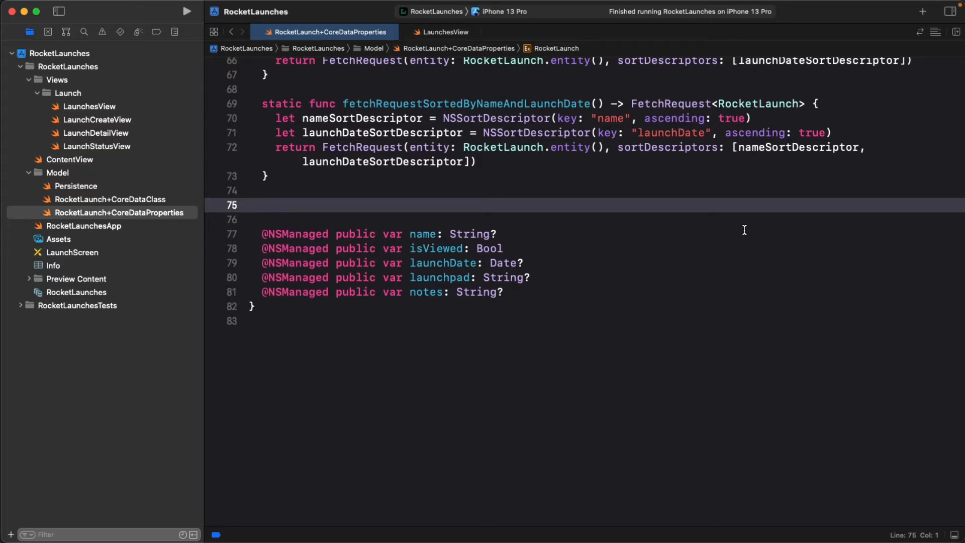
Run the app in Simulator and mark 'A new launch!' as viewed.
{"action": "left_click", "coordinate": [249, 205]}
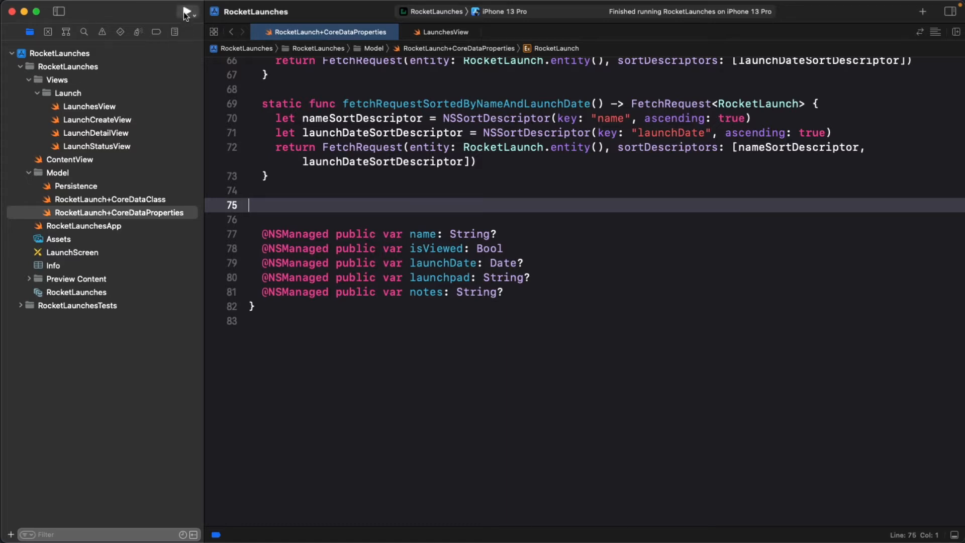
{"action": "left_click", "coordinate": [186, 11]}
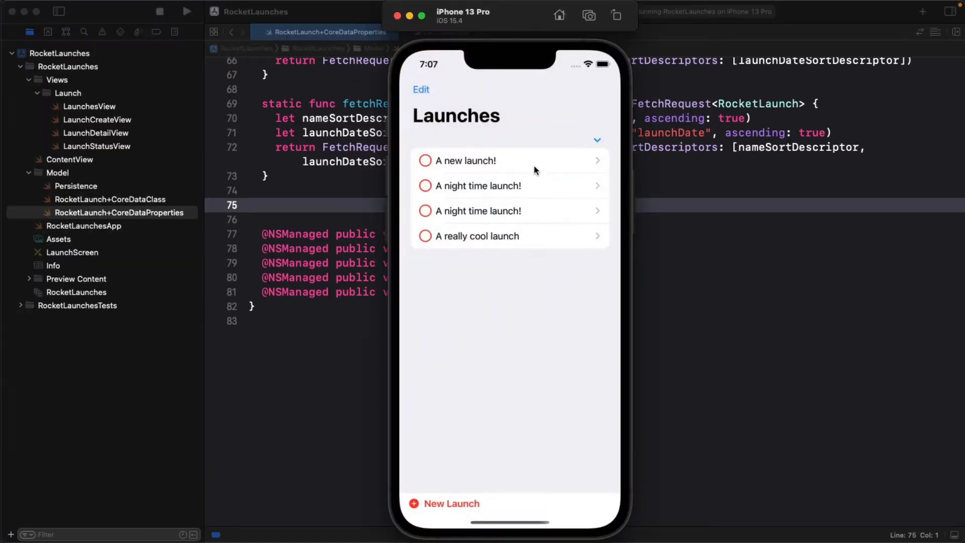
{"action": "left_click", "coordinate": [474, 161]}
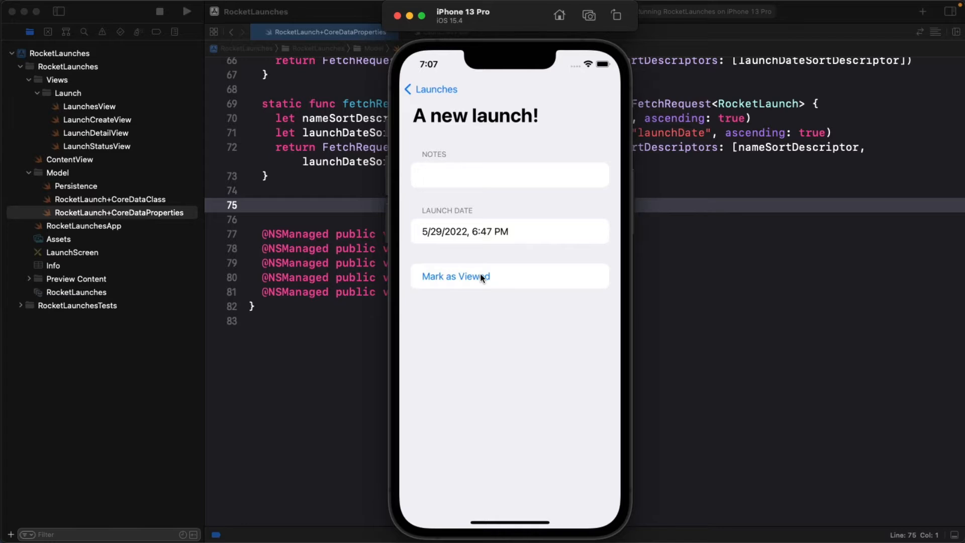
{"action": "left_click", "coordinate": [431, 90]}
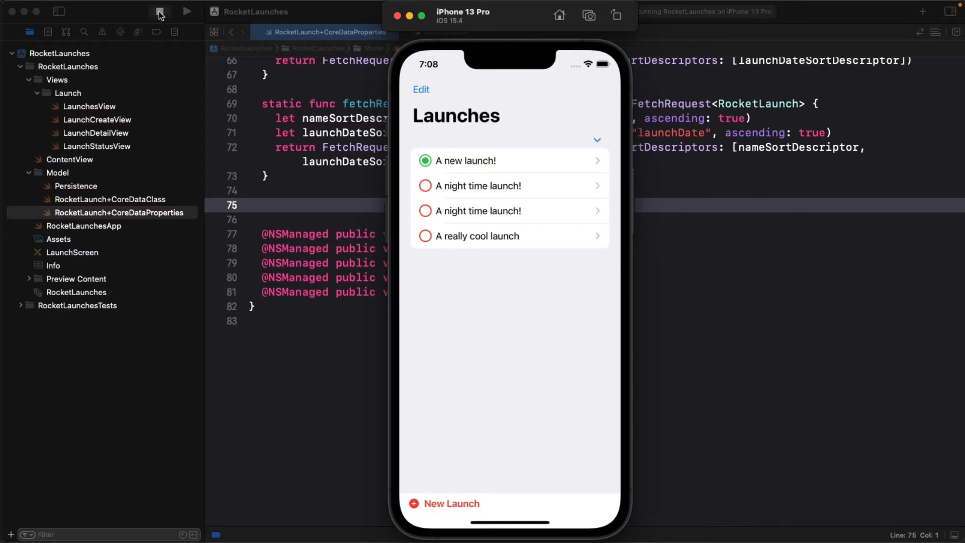
Stop the app and declare func unViewedLaunchesFetchRequest() -> FetchRequest<RocketLaunch>.
{"action": "left_click", "coordinate": [159, 11]}
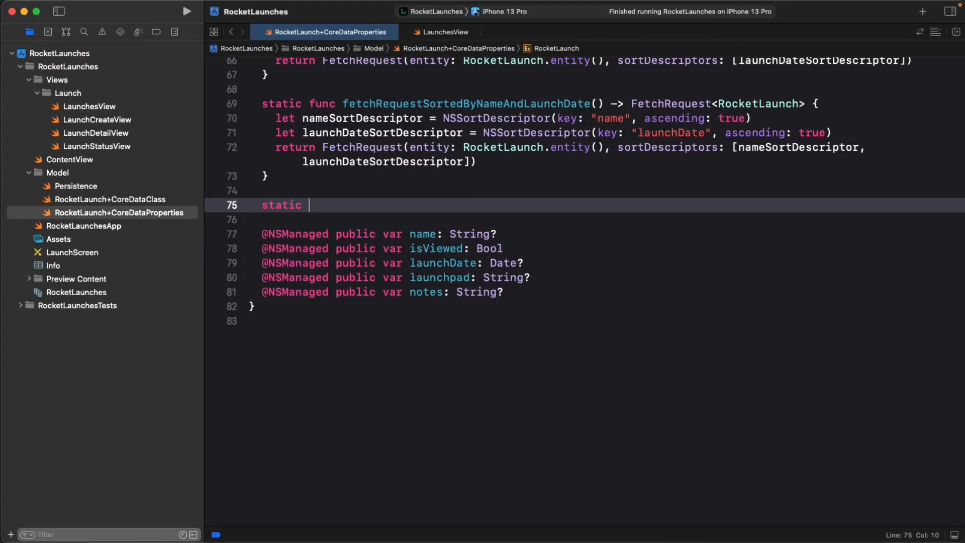
{"action": "type", "text": "func unViewedLaunche"}
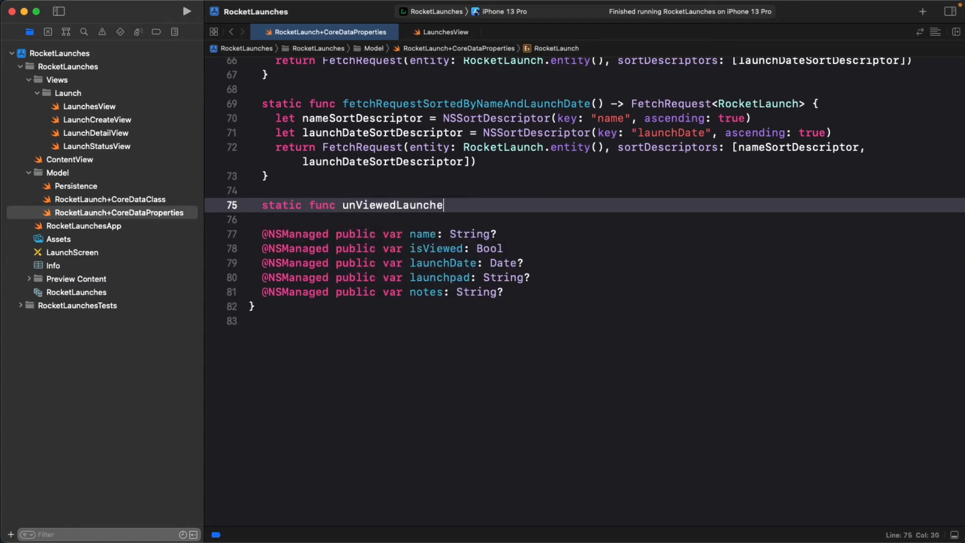
{"action": "type", "text": "sFetchRequest() -> F"}
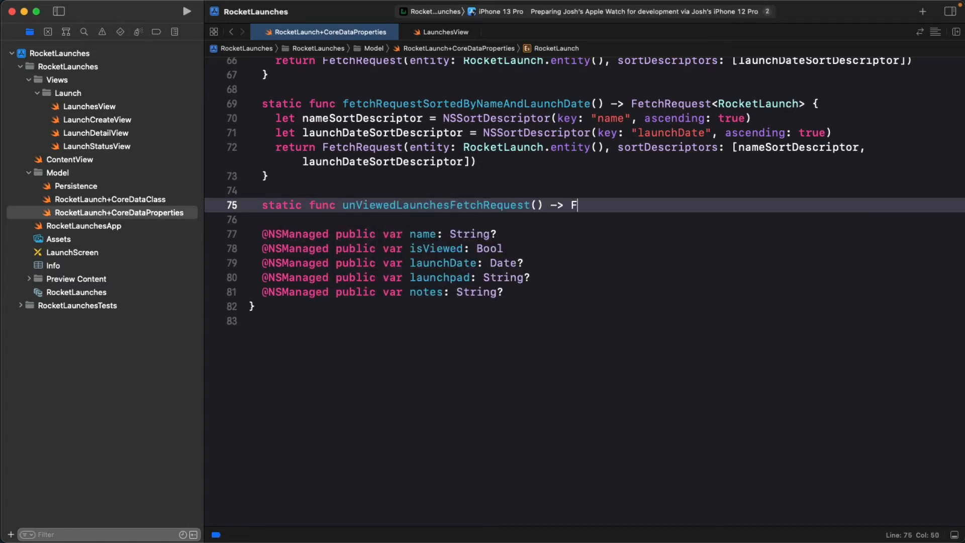
{"action": "type", "text": "etchRequest<RocketLaunch>"}
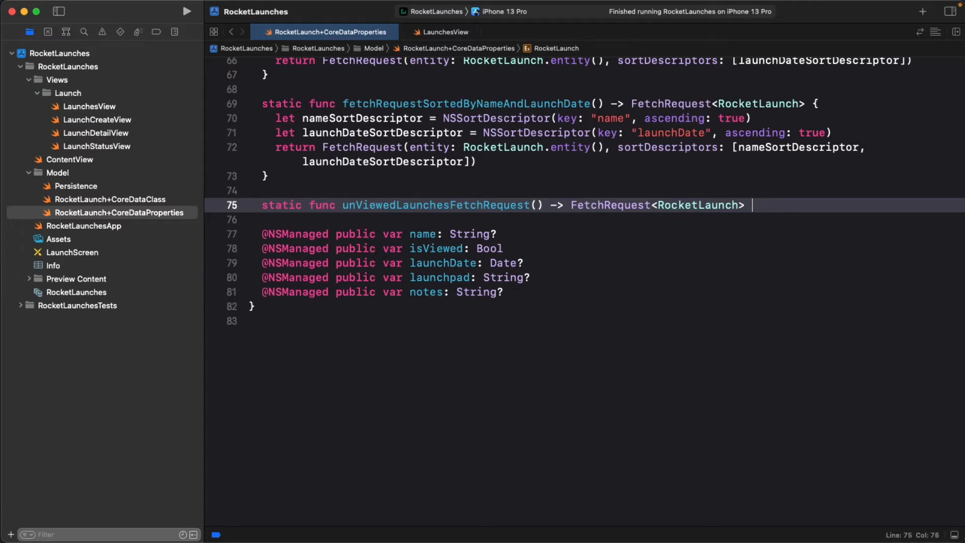
{"action": "type", "text": "{"}
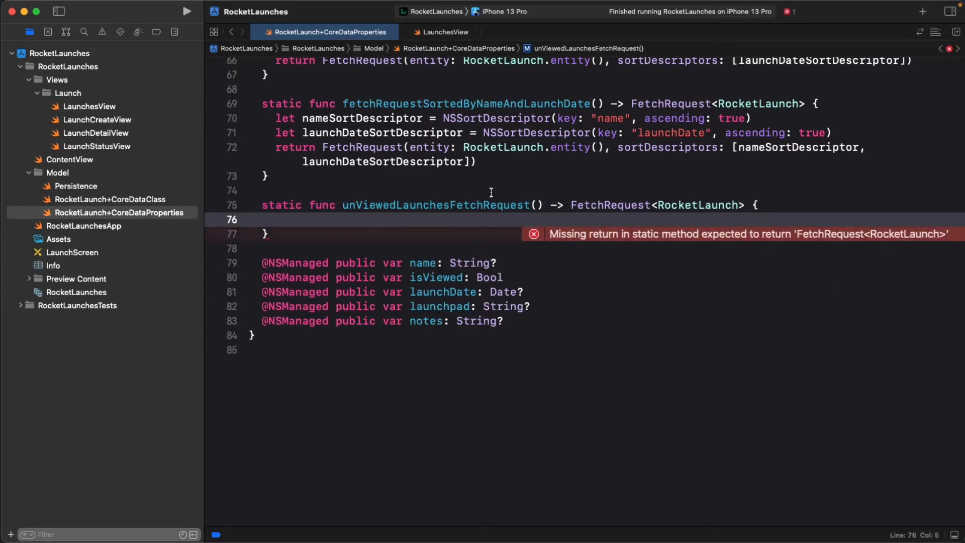
Copy the name and launchDate sort descriptors in and begin an isCompletedPredicate NSPredicate line.
{"action": "left_click_drag", "start_coordinate": [285, 118], "coordinate": [865, 148]}
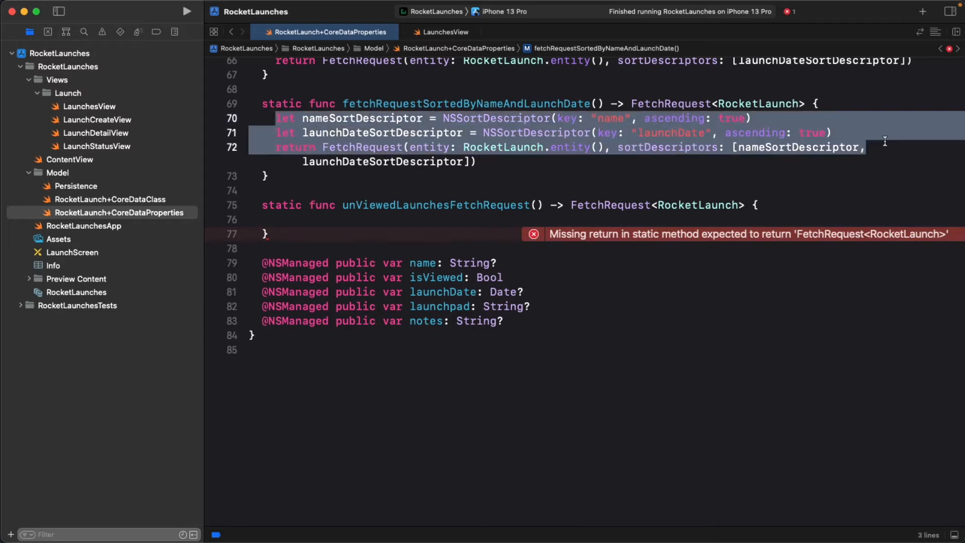
{"action": "type", "text": "let nameSortDescriptor = NSSortDescriptor(key: \"name\", ascending: true)"}
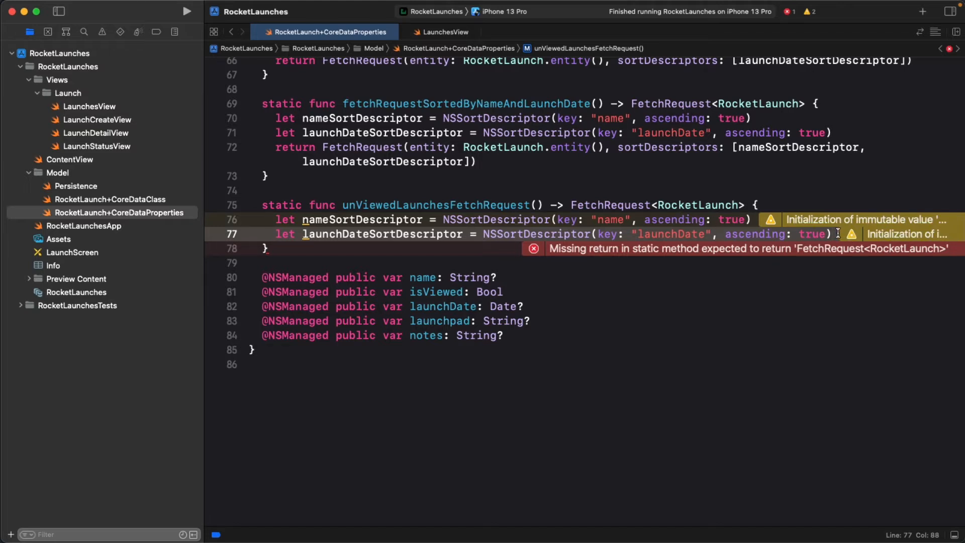
{"action": "type", "text": "let is"}
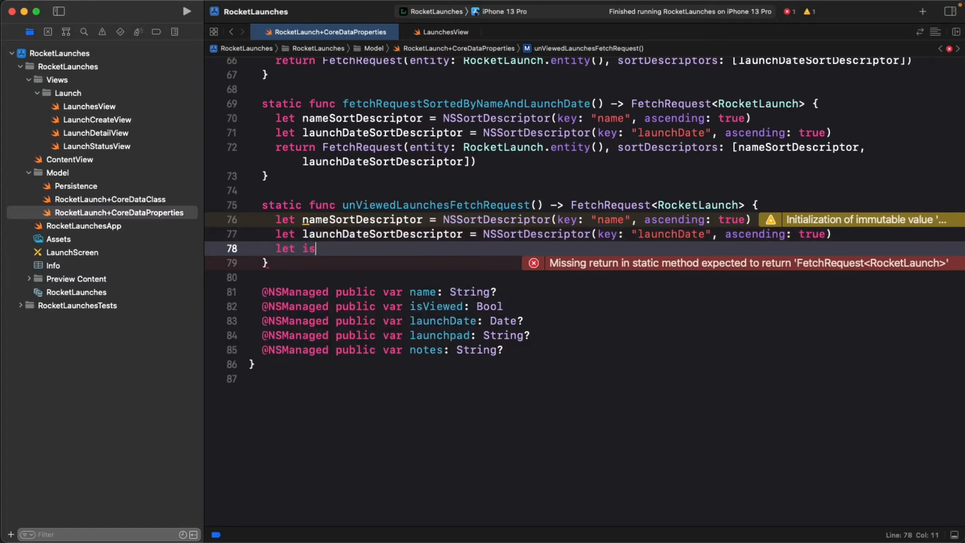
{"action": "type", "text": "CompletedPredicate = NSPredicate"}
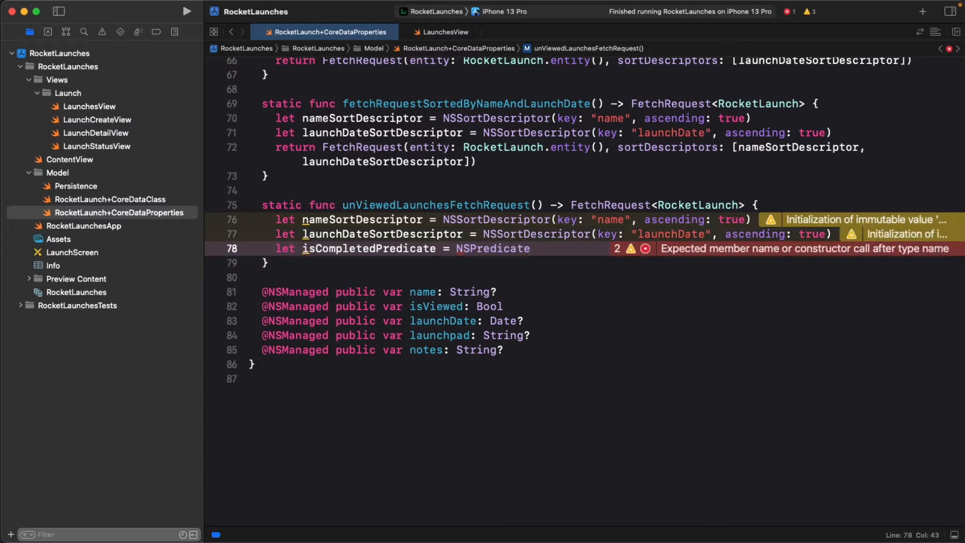
Give isCompletedPredicate the format "%K == %@" on isViewed with NSNumber(value: false).
{"action": "type", "text": "("}
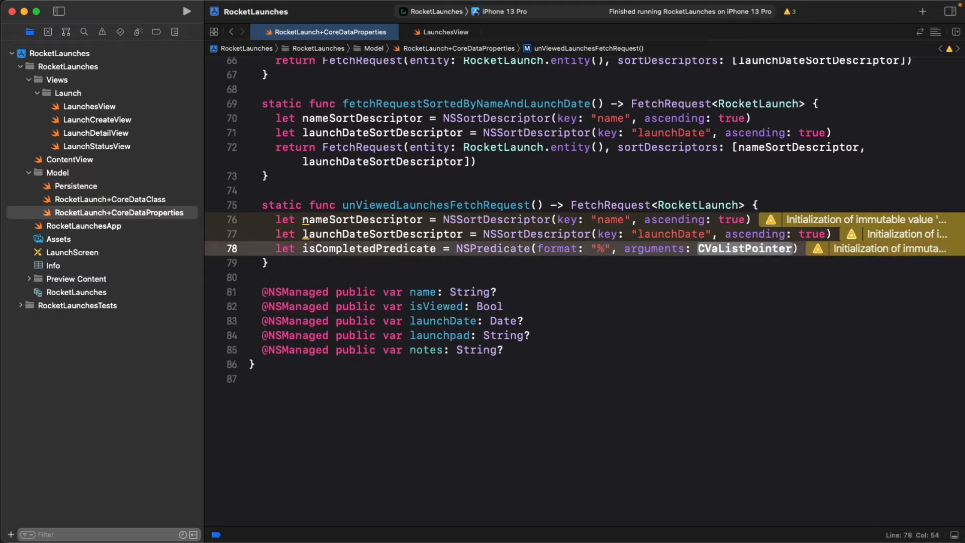
{"action": "type", "text": "K == %@"}
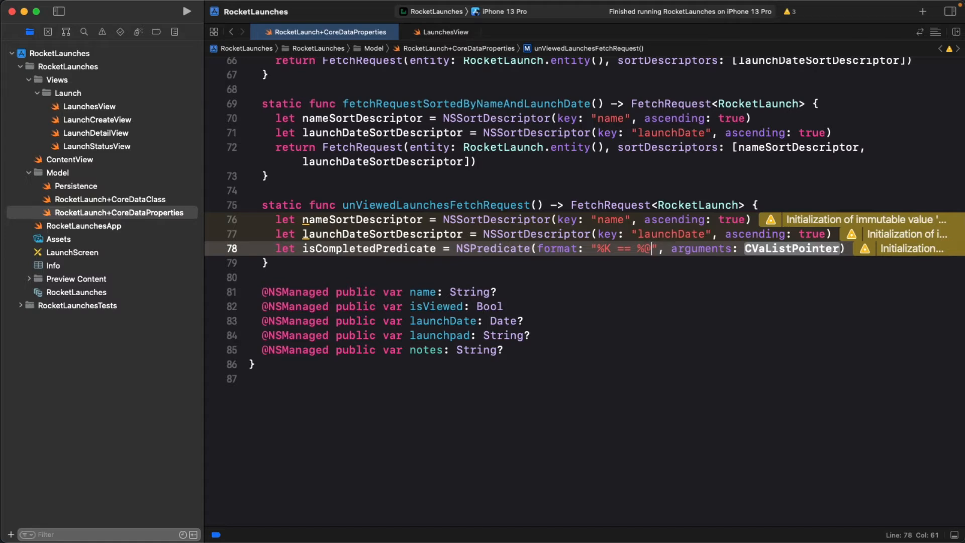
{"action": "mouse_move", "coordinate": [943, 278]}
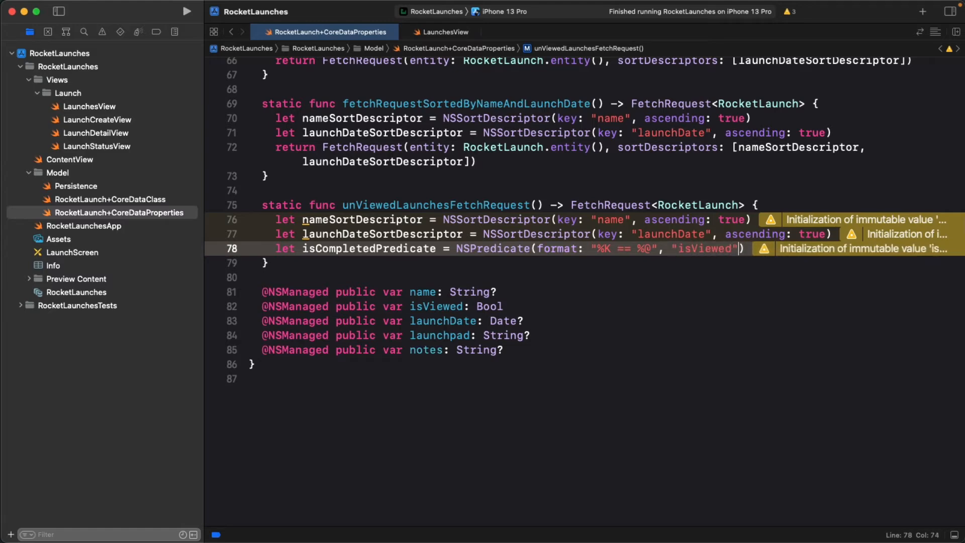
{"action": "type", "text": ", NSNumber(value: false"}
{"action": "type", "text": "return"}
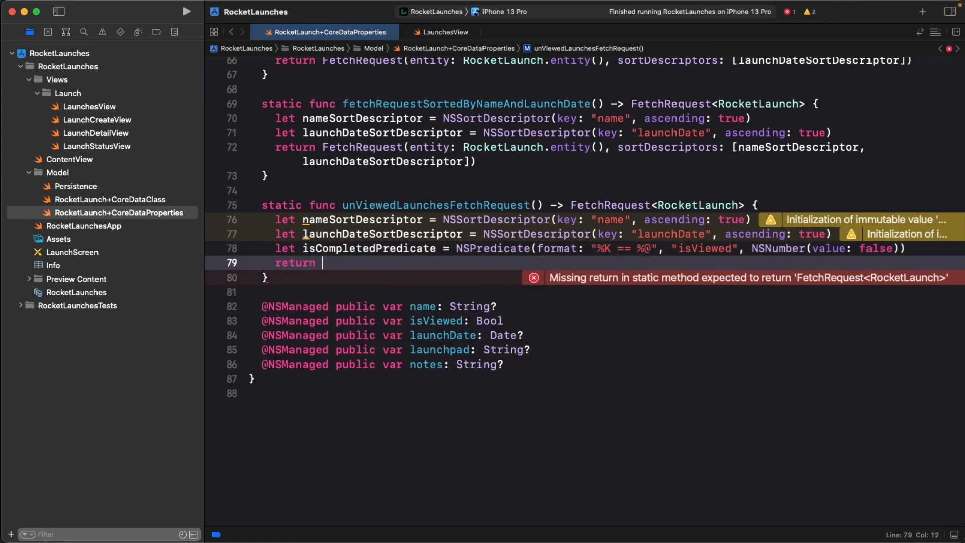
Return FetchRequest<RocketLaunch> with both sort descriptors and the predicate, dropping the animation argument.
{"action": "type", "text": "FetchRequest<Rock"}
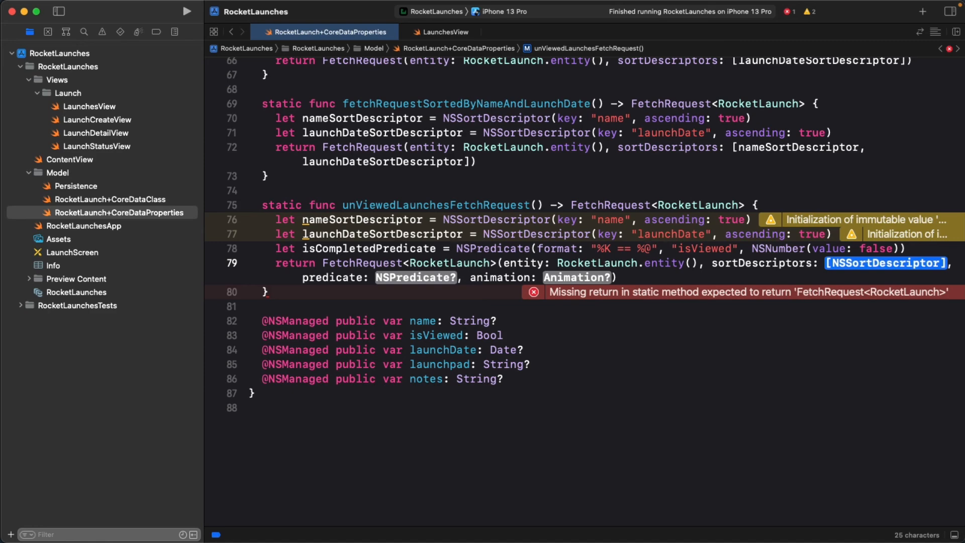
{"action": "type", "text": "launchDate"}
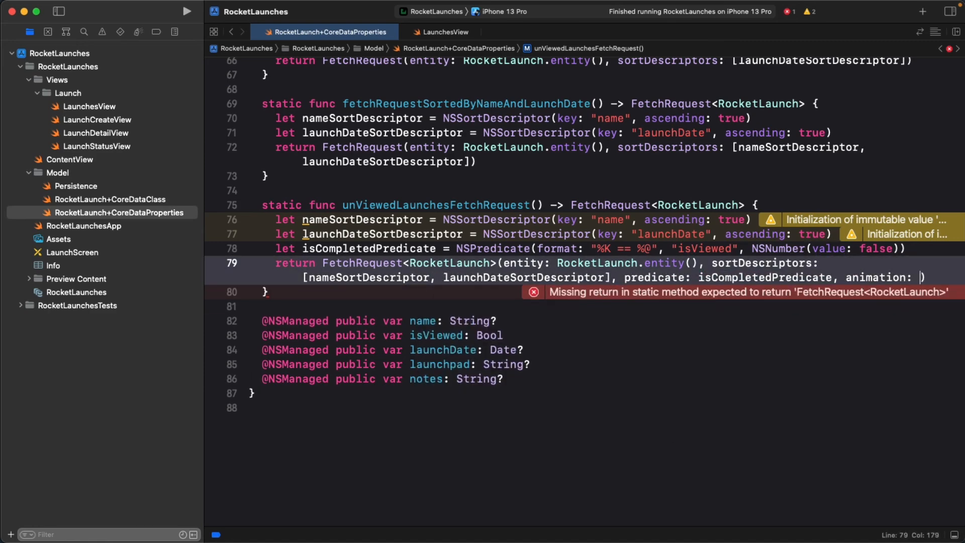
{"action": "key", "text": "Backspace"}
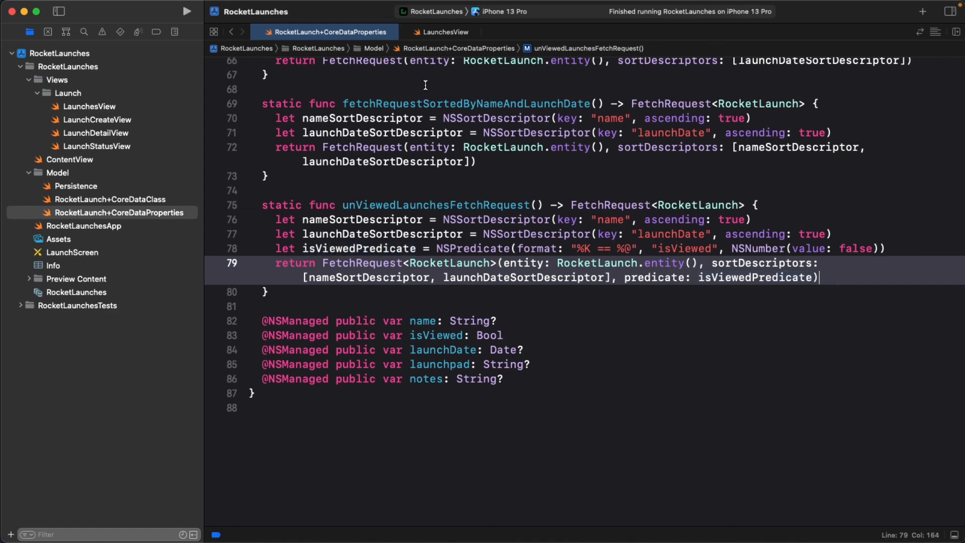
In LaunchesView, set launchesFetchRequest to RocketLaunch.unViewedLaunchesFetchRequest().
{"action": "left_click", "coordinate": [443, 31]}
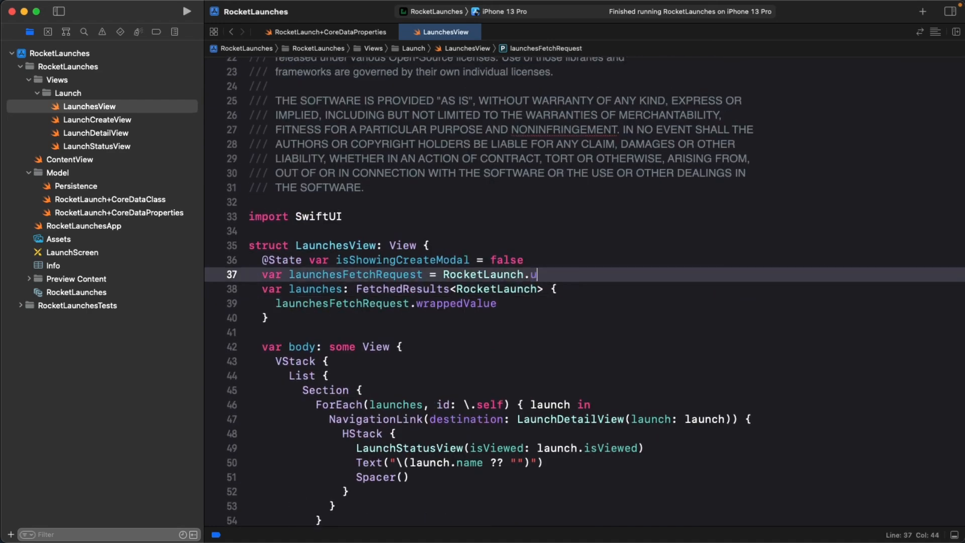
{"action": "type", "text": "nViewedLaunchesFetchRequest()"}
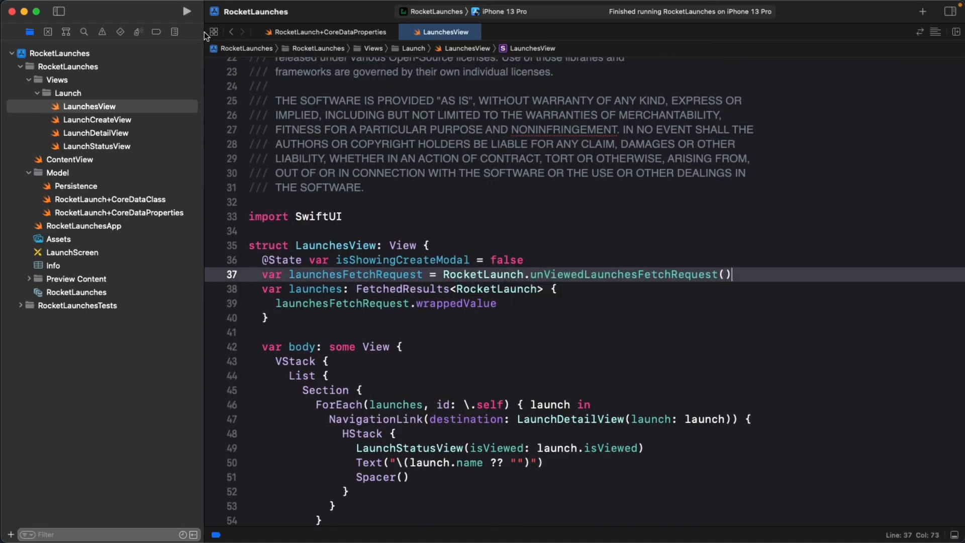